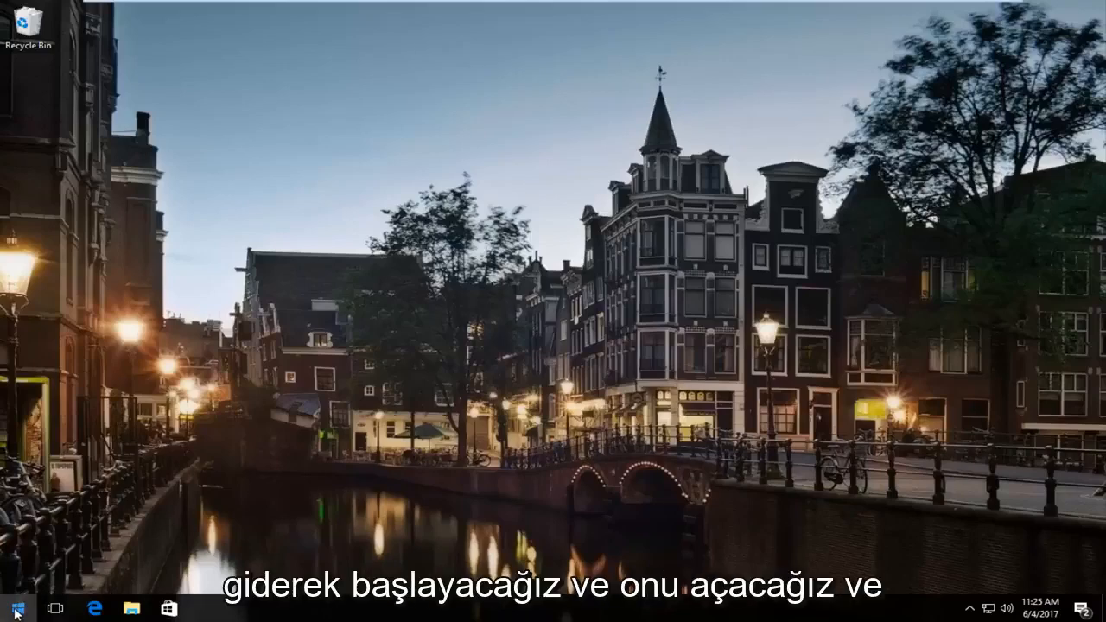
# Search the Start menu for "device manager" and launch Device Manager.
pyautogui.click(13, 609)
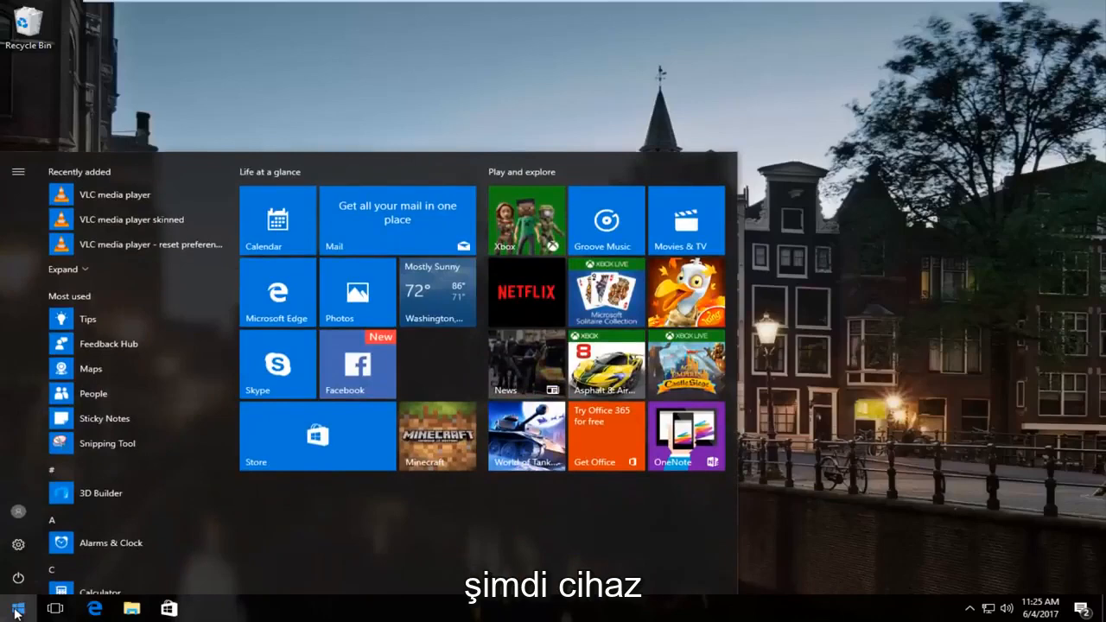
pyautogui.write('device manager')
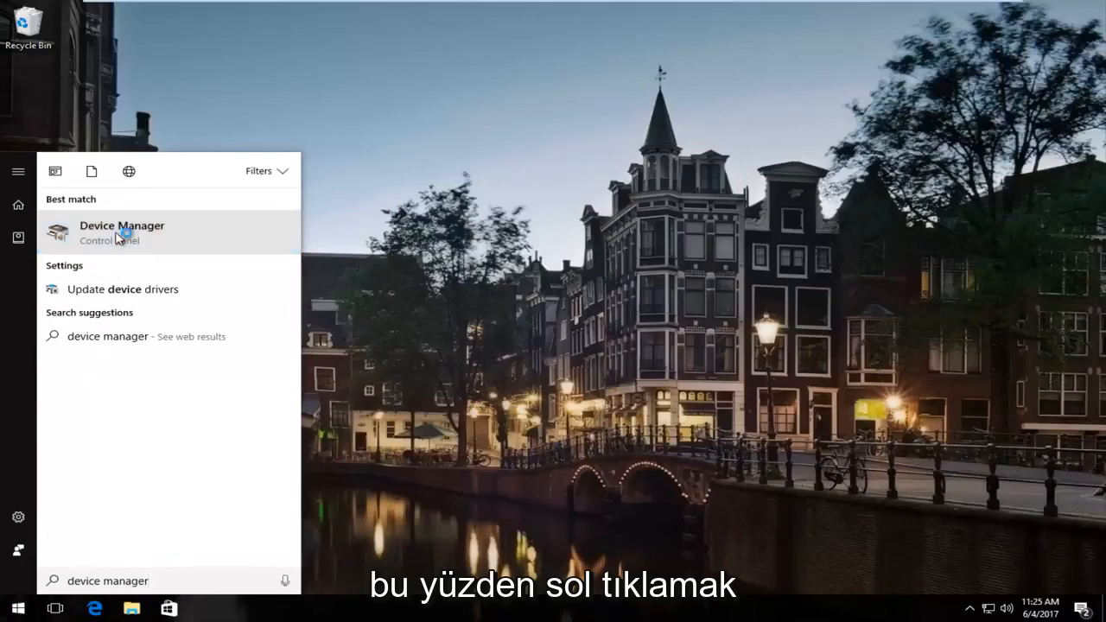
pyautogui.click(121, 232)
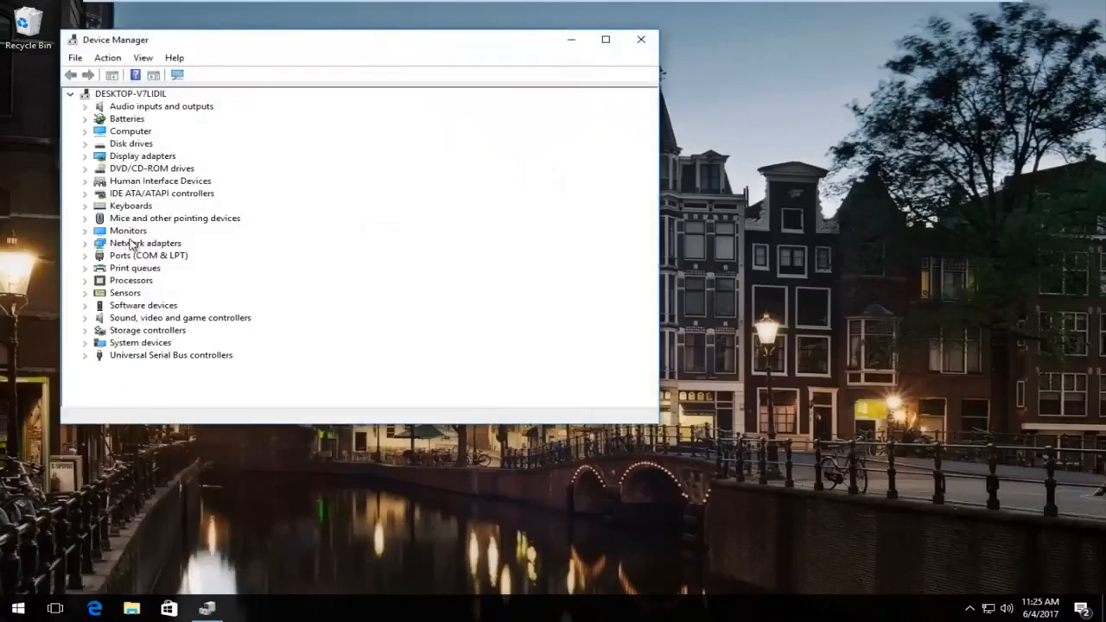
# Drag the Device Manager window to reposition it on screen.
pyautogui.moveTo(346, 40); pyautogui.dragTo(562, 45)
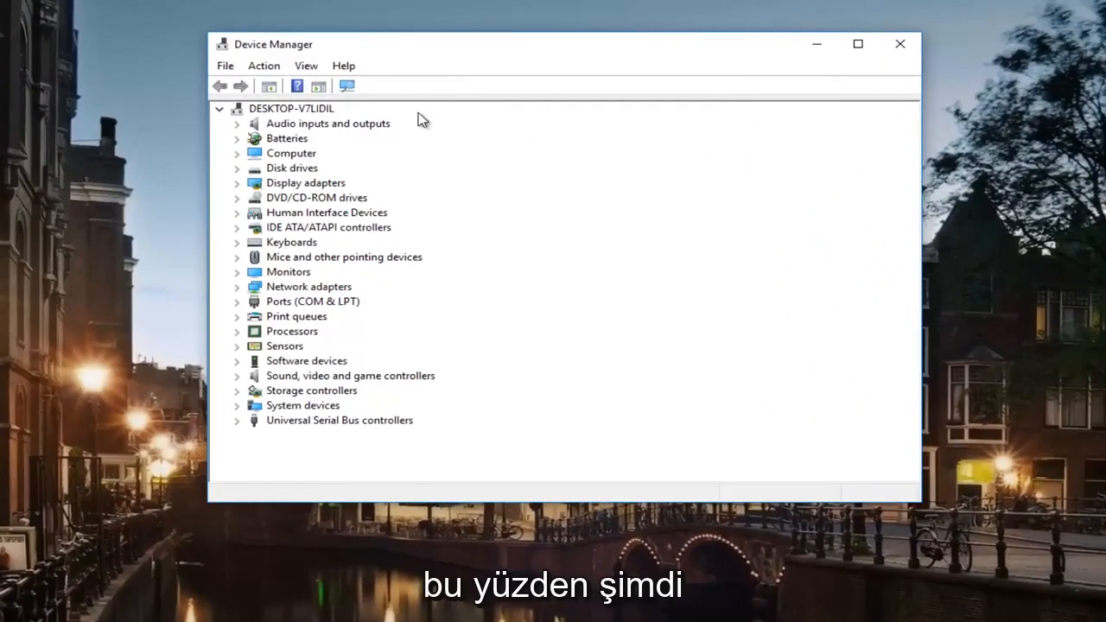
pyautogui.moveTo(289, 405)
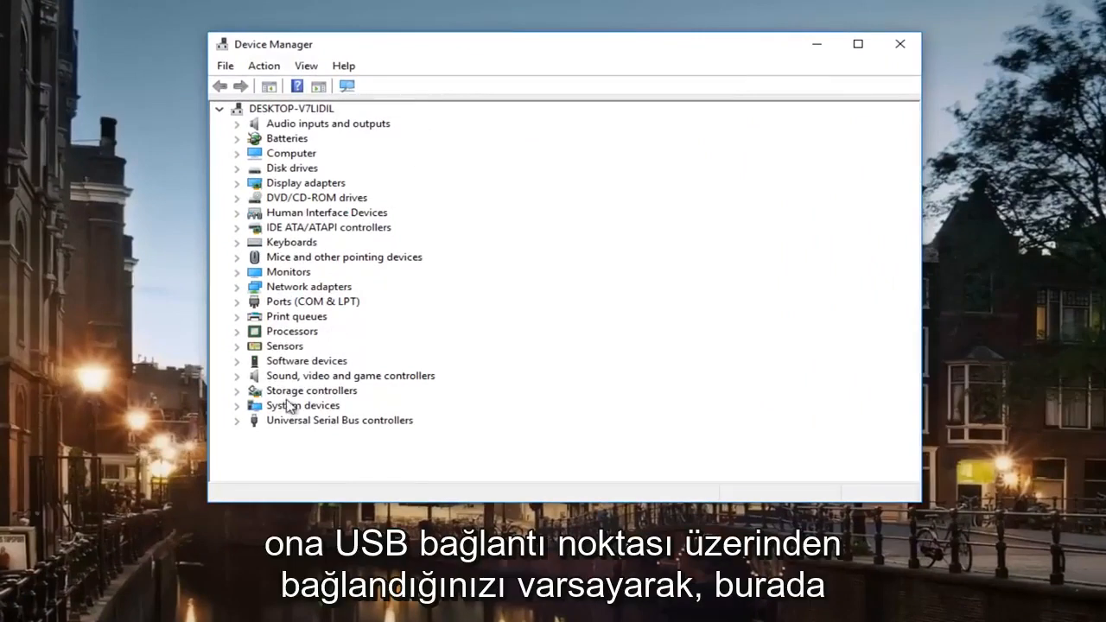
pyautogui.moveTo(303, 428)
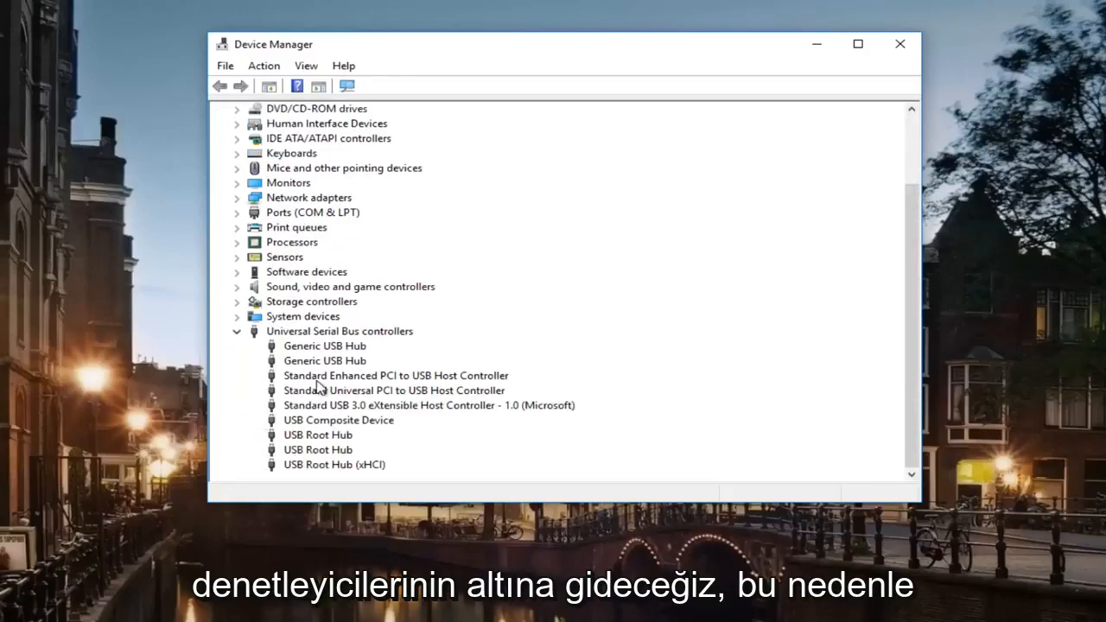
pyautogui.moveTo(318, 358)
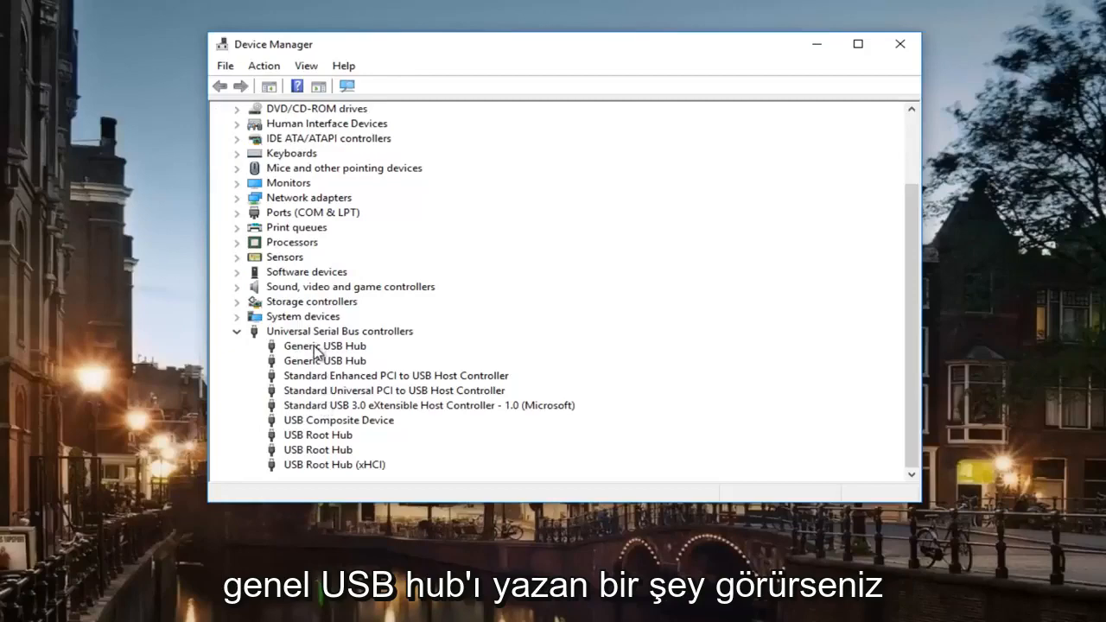
# Auto-search for updated Generic USB Hub driver software and close the already-up-to-date result.
pyautogui.rightClick(324, 345)
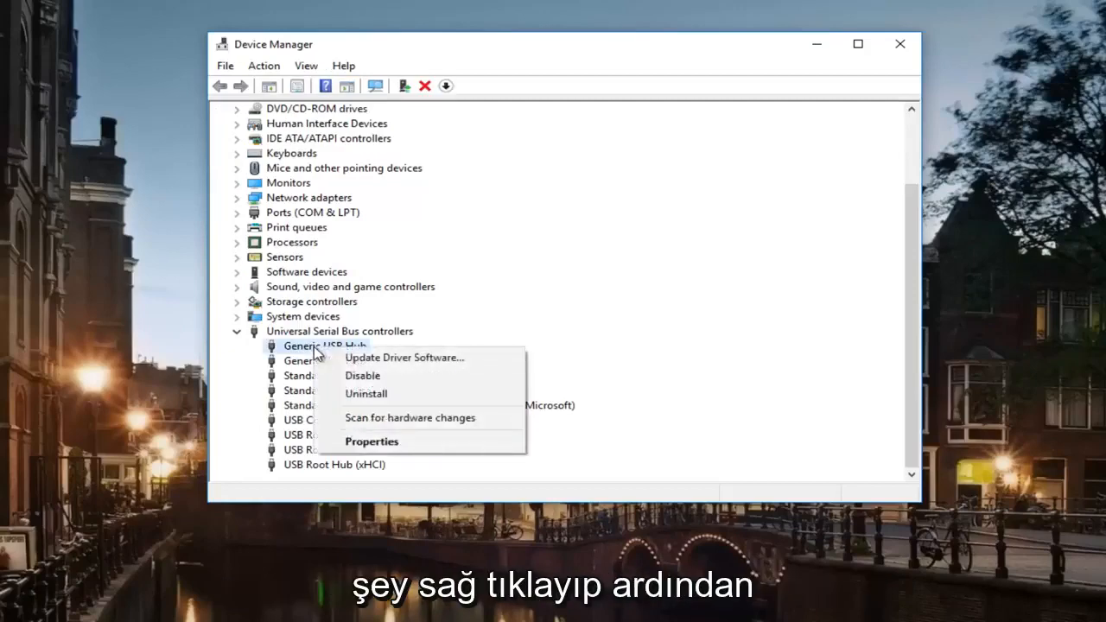
pyautogui.click(403, 358)
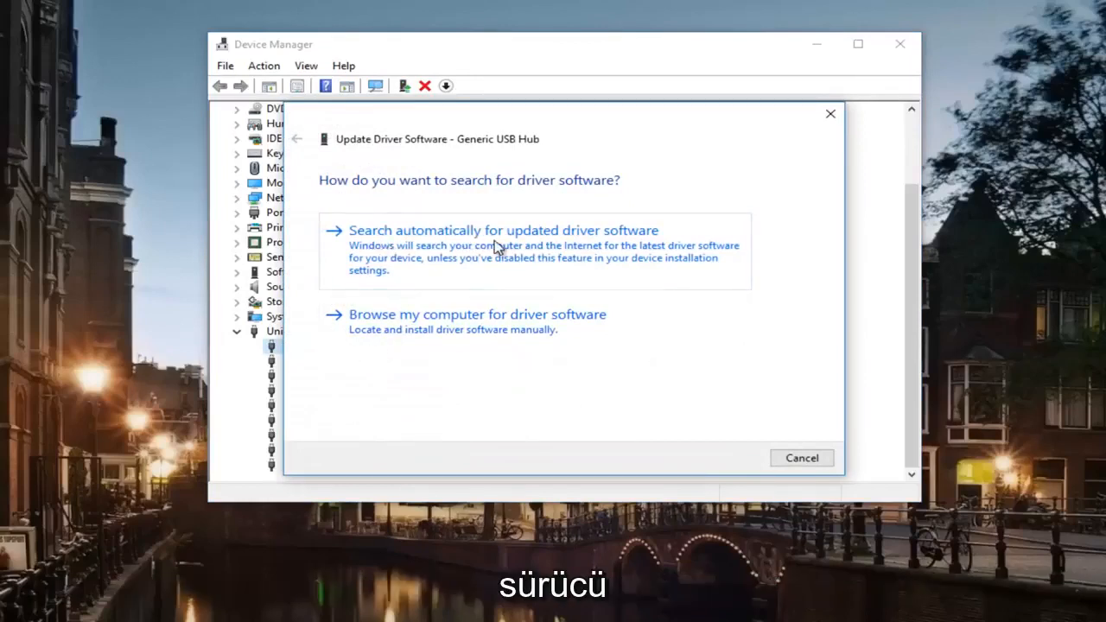
pyautogui.click(503, 230)
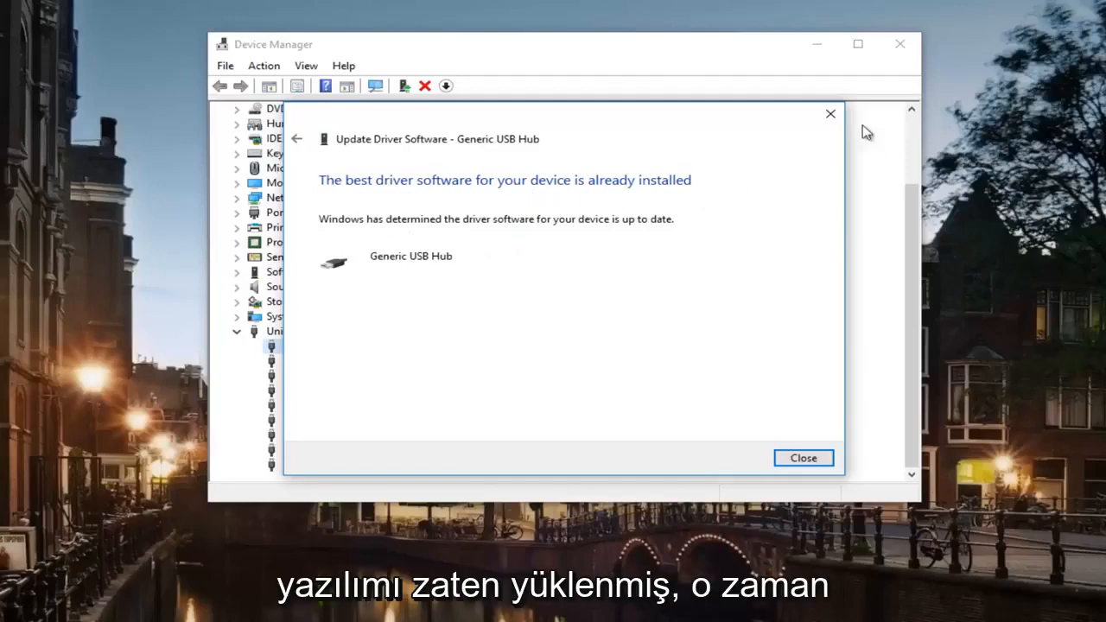
pyautogui.click(802, 459)
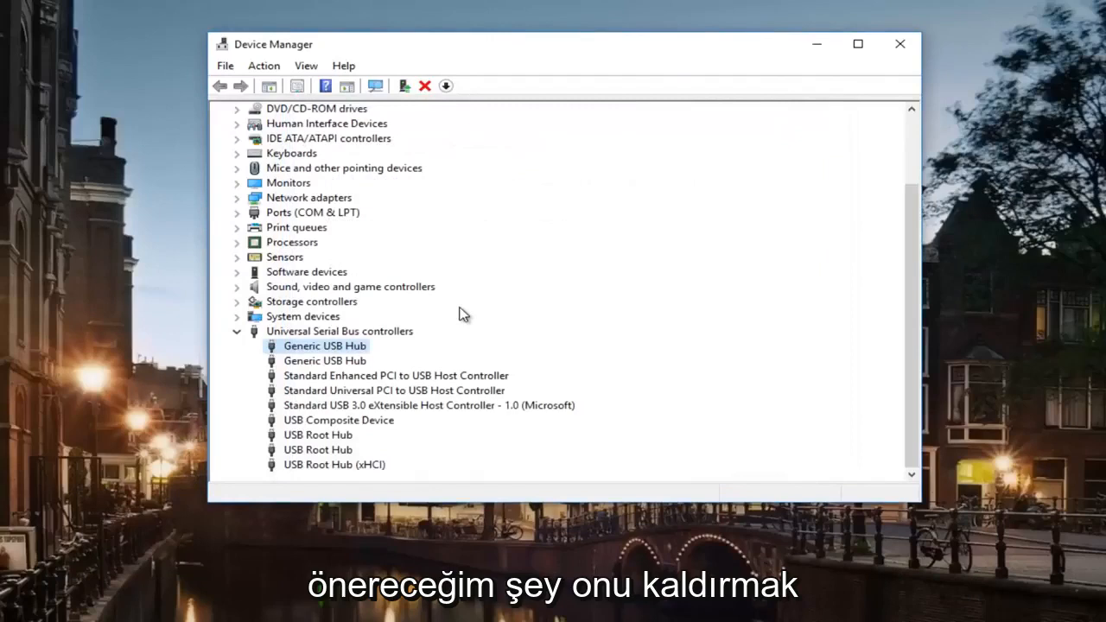
pyautogui.moveTo(300, 357)
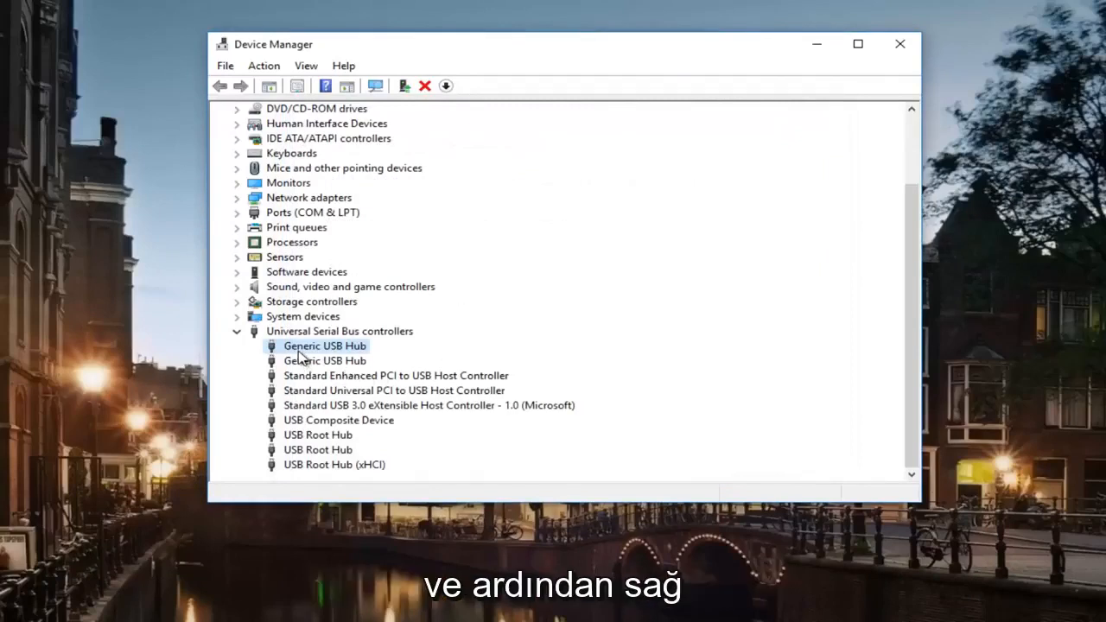
# Choose Uninstall from the first Generic USB Hub's context menu.
pyautogui.rightClick(325, 346)
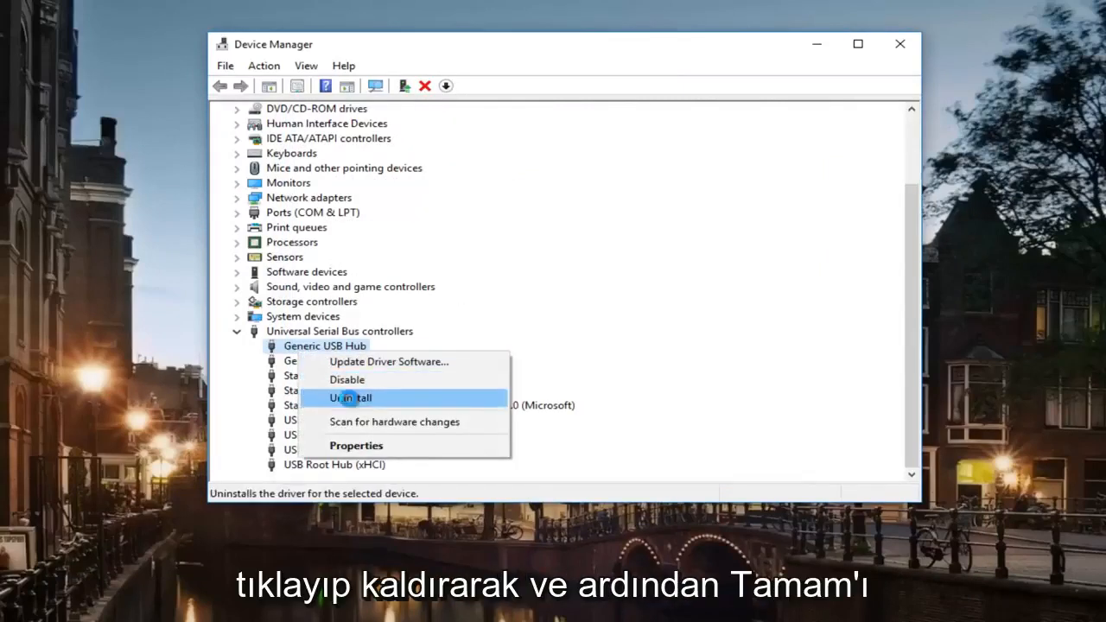
pyautogui.click(350, 397)
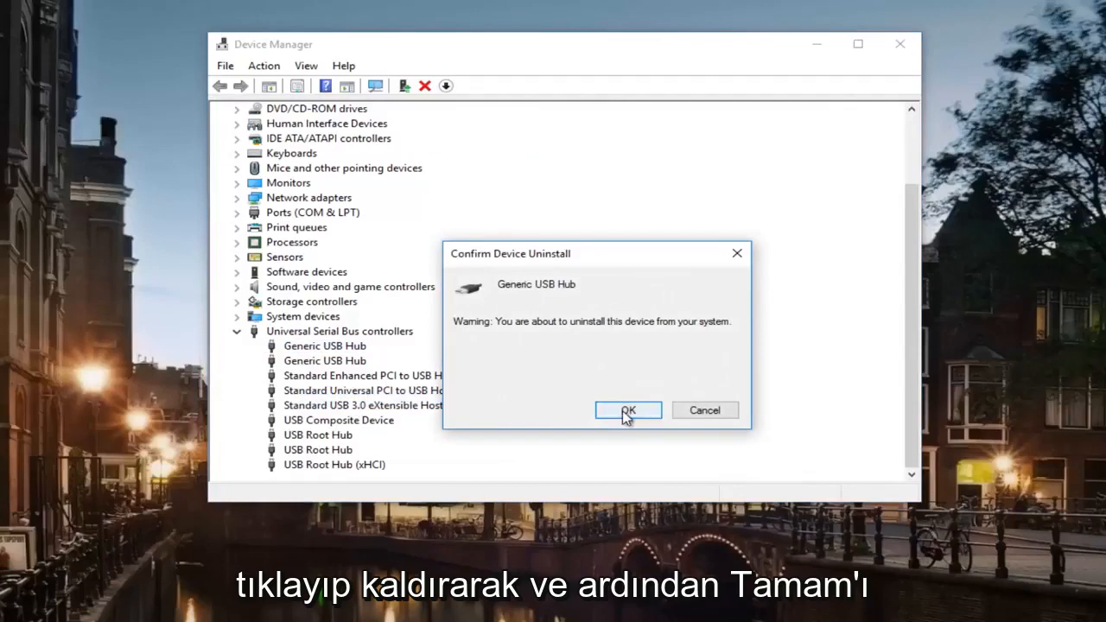
pyautogui.moveTo(704, 407)
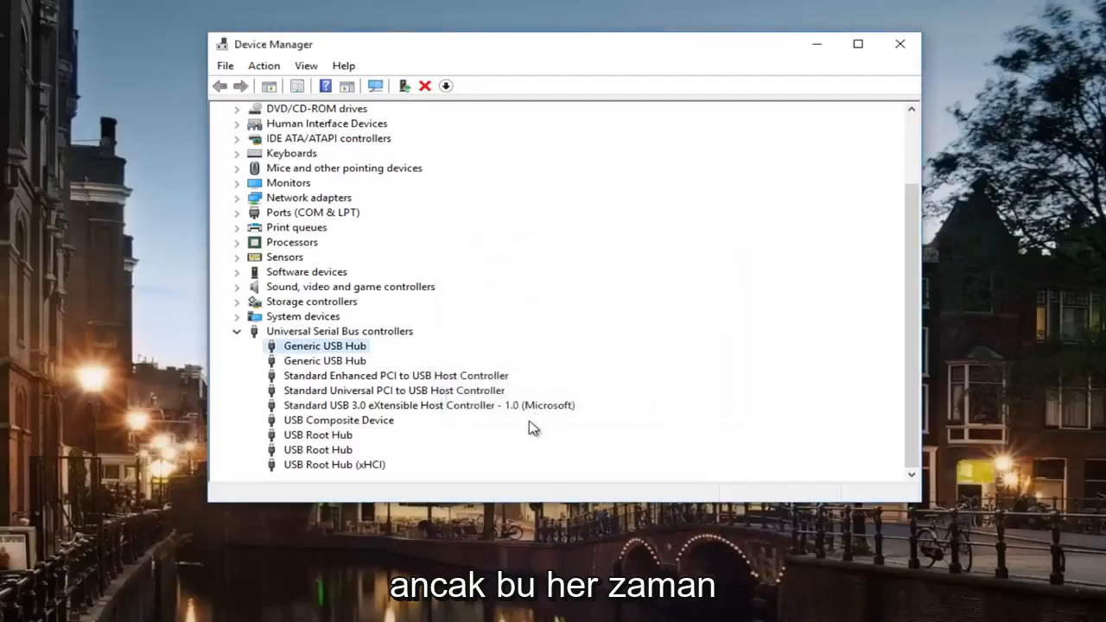
# Select the second Generic USB Hub and scan for hardware changes to reload the list.
pyautogui.click(325, 360)
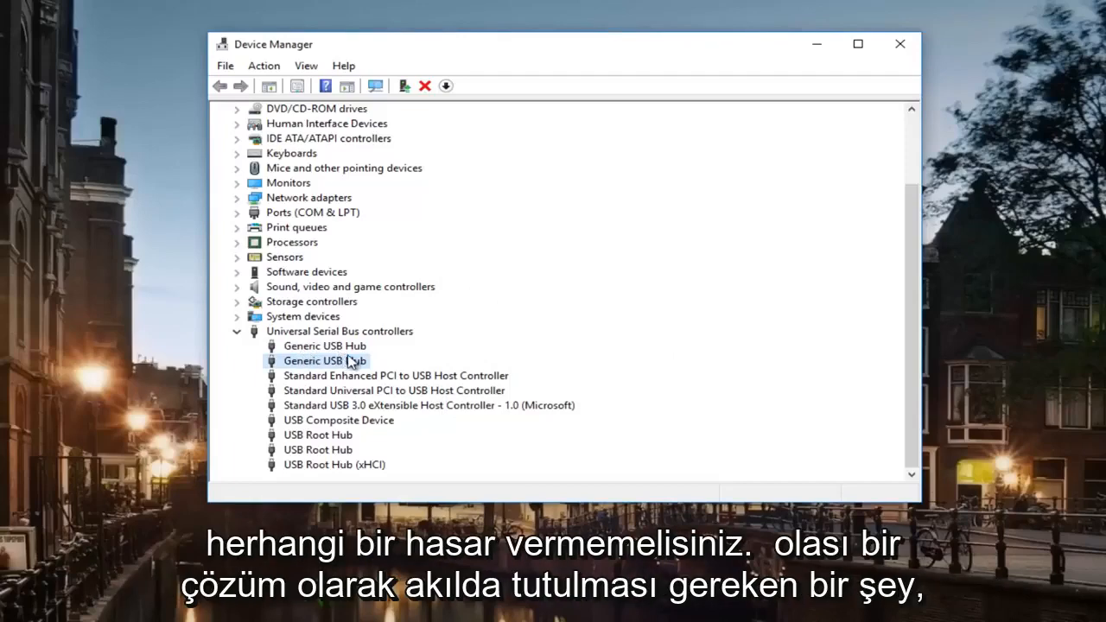
pyautogui.click(237, 331)
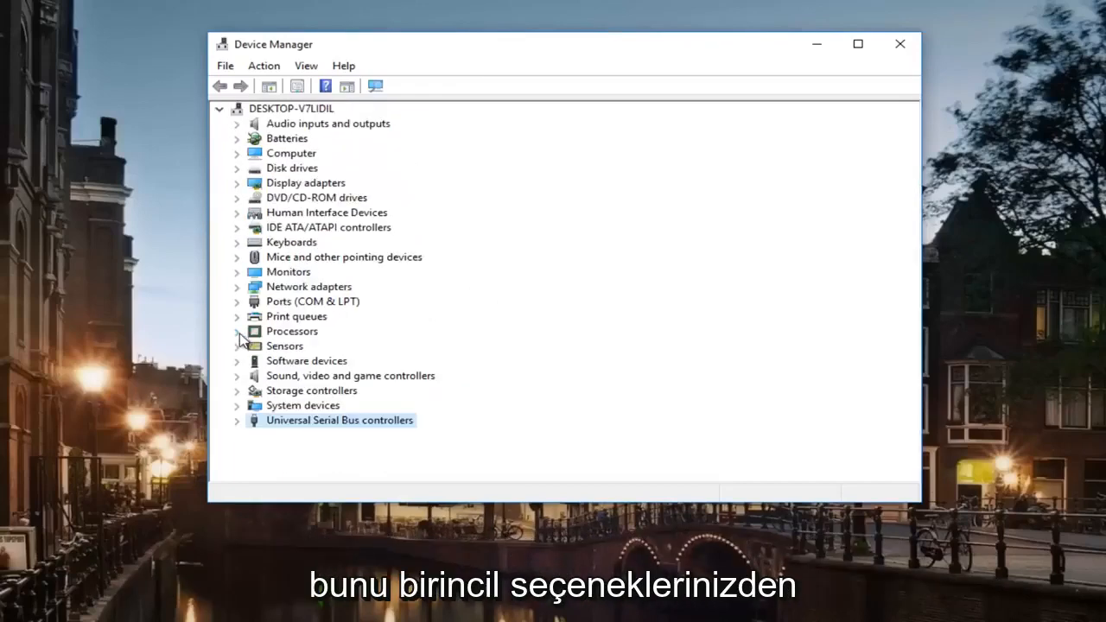